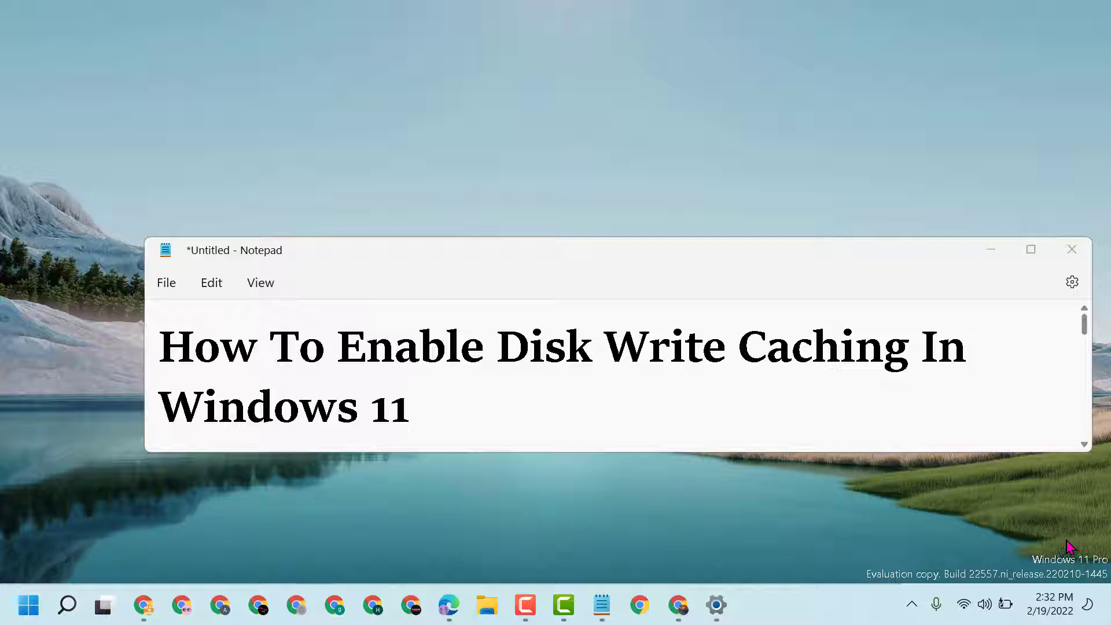
mouse_move(646, 559)
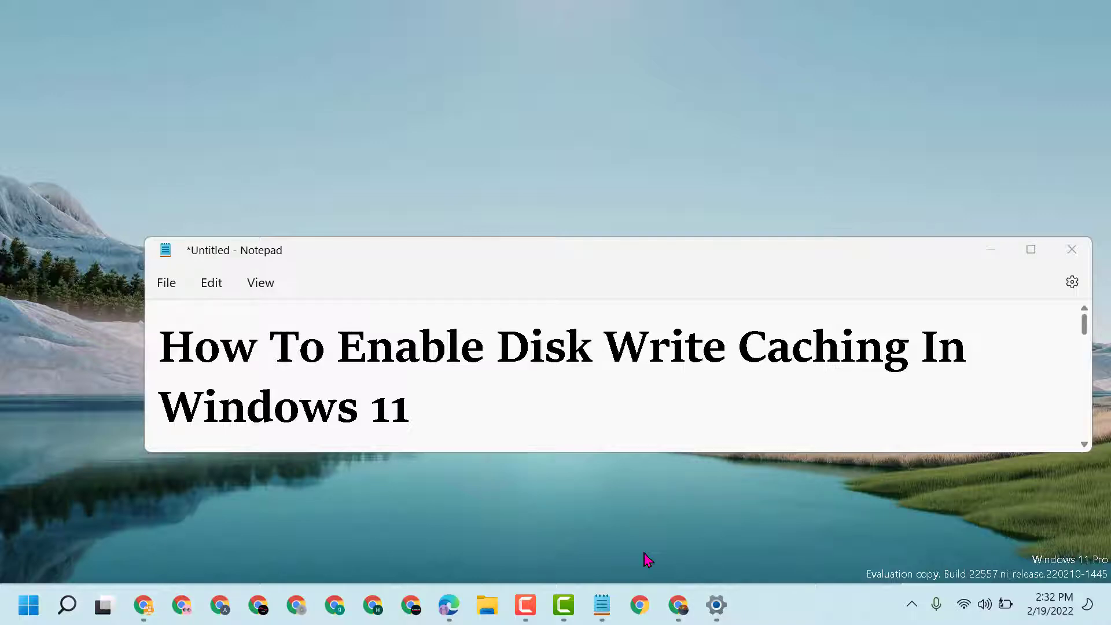
Launch Device Manager from Windows Search by searching 'device Manager'
click(67, 606)
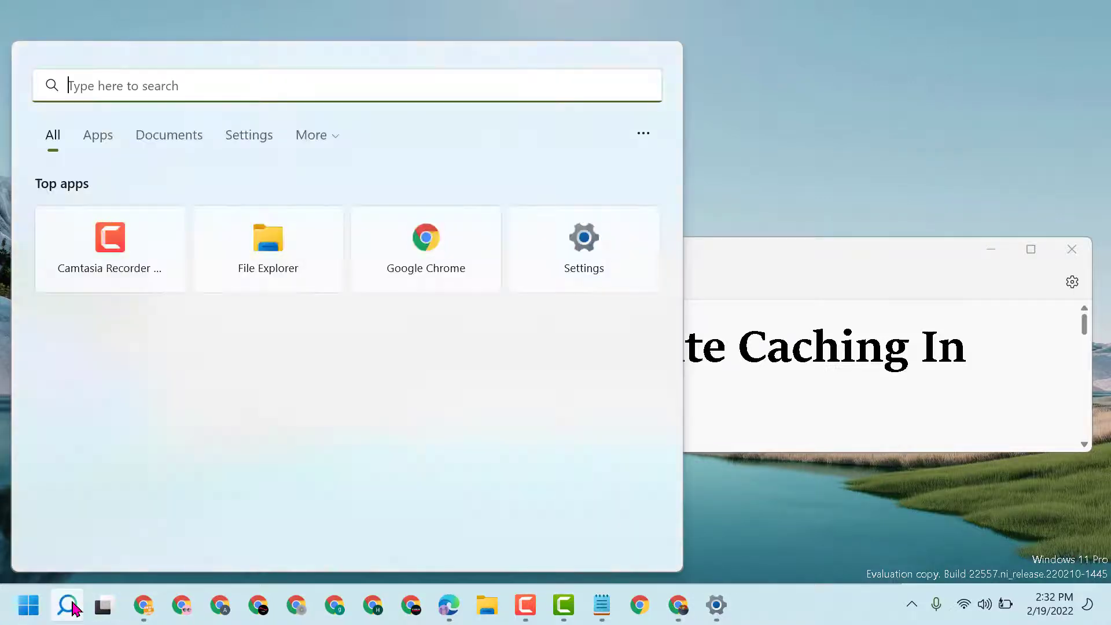
text(device Manager)
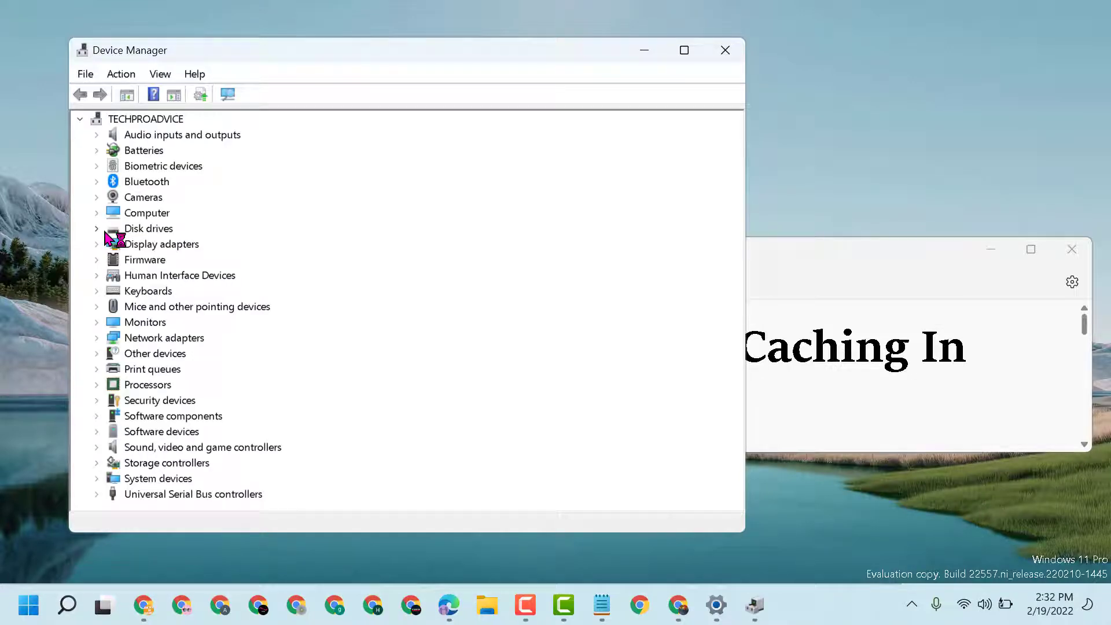
mouse_move(444, 56)
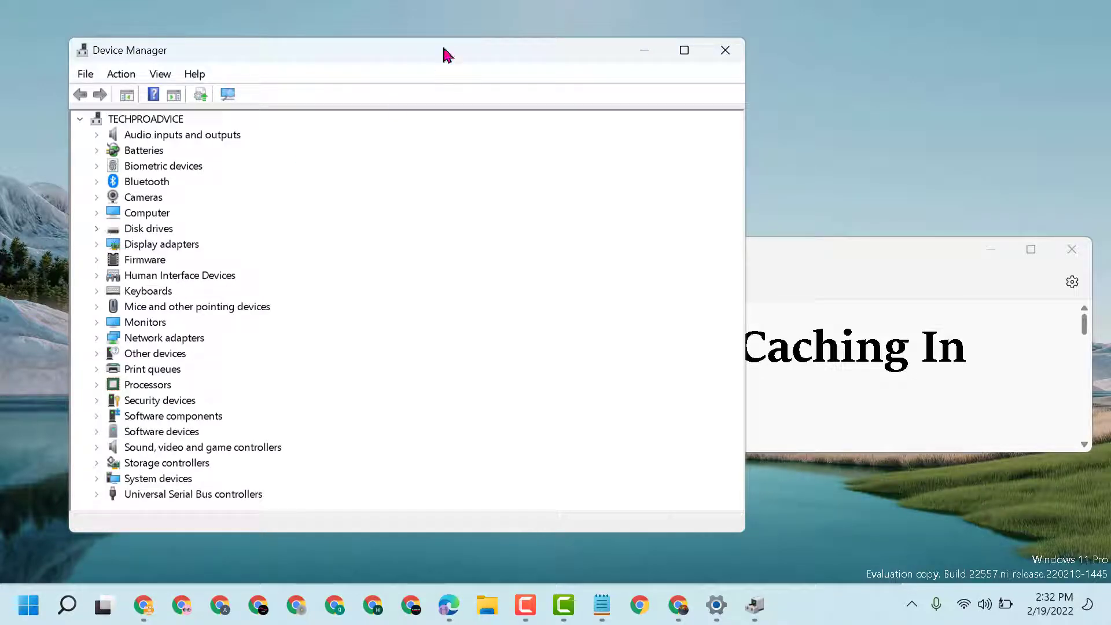
mouse_move(120, 236)
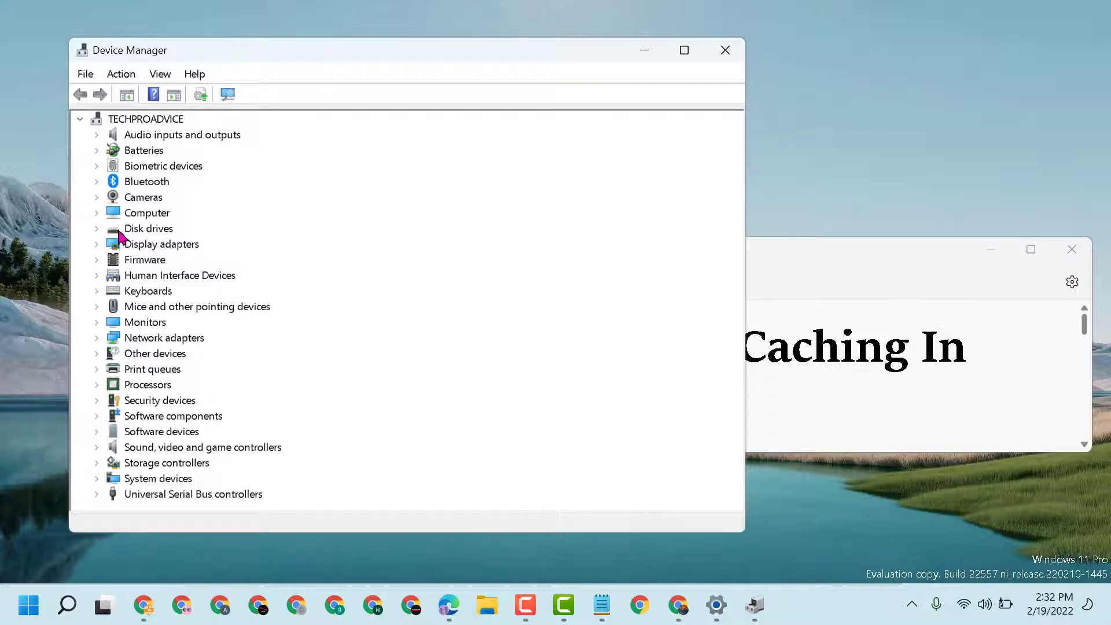
Bring up the Properties dialog of the HFM256GDJTNG-8310A drive under Disk drives
click(97, 228)
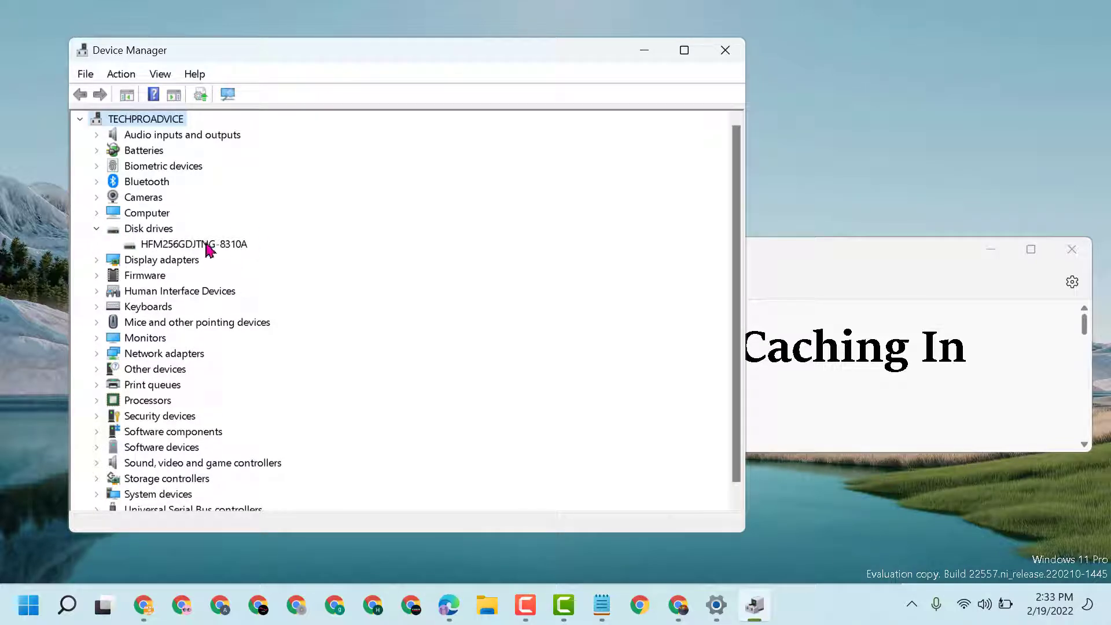
click(194, 244)
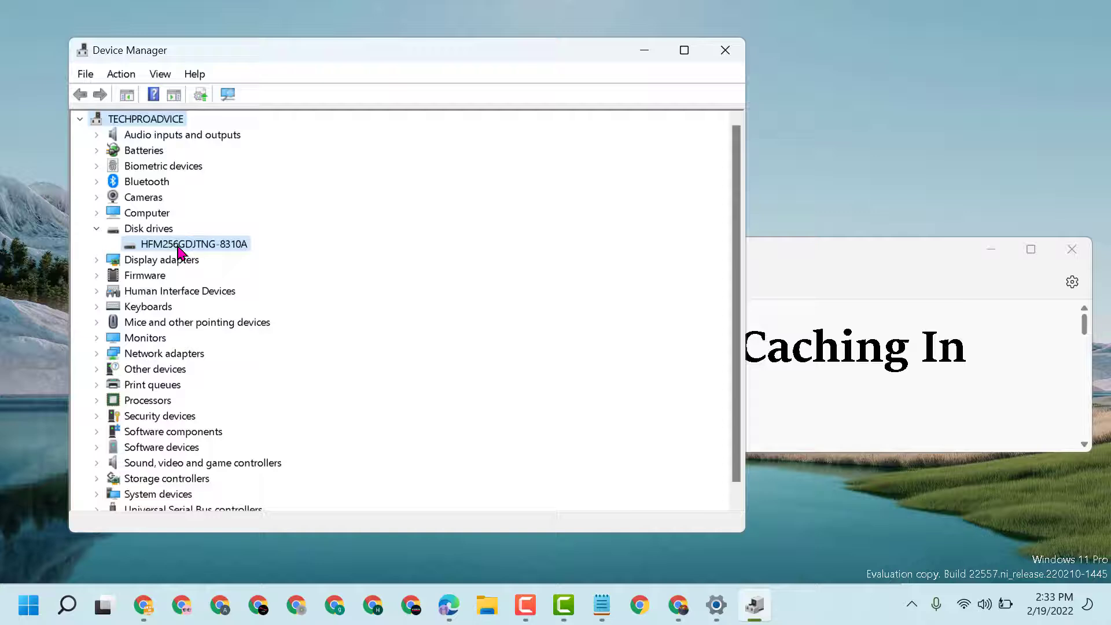
right_click(194, 244)
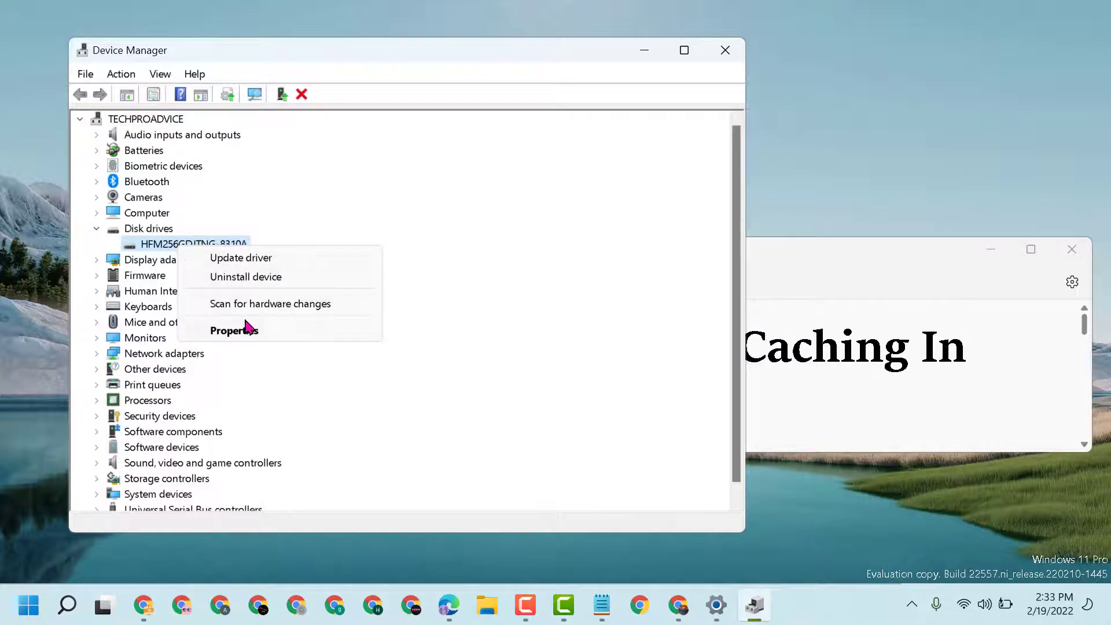
click(234, 330)
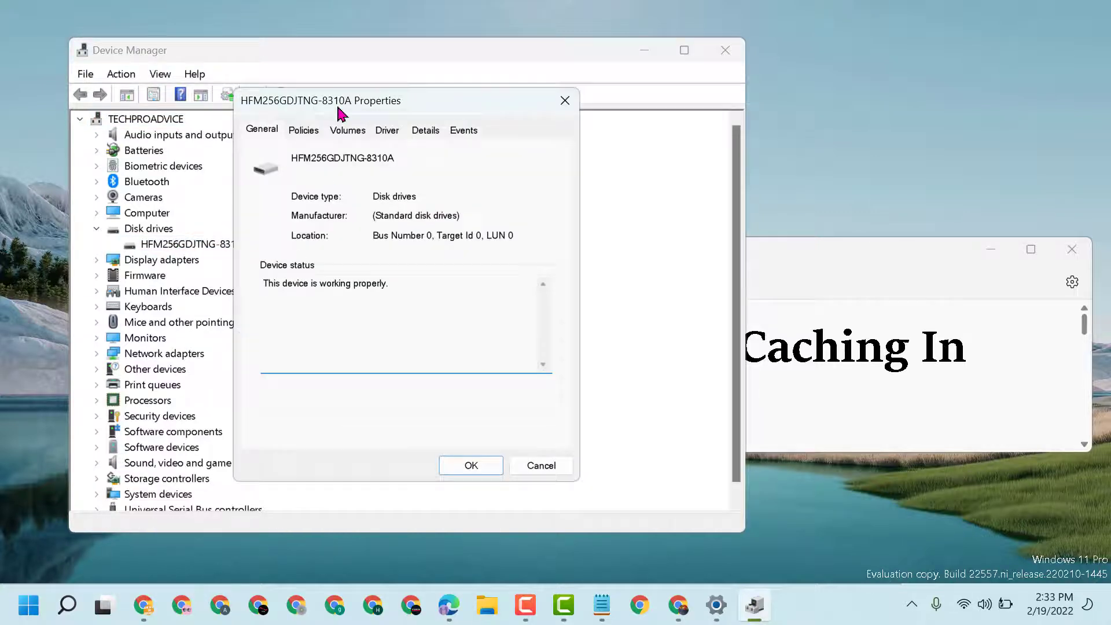
drag(341, 100, 473, 106)
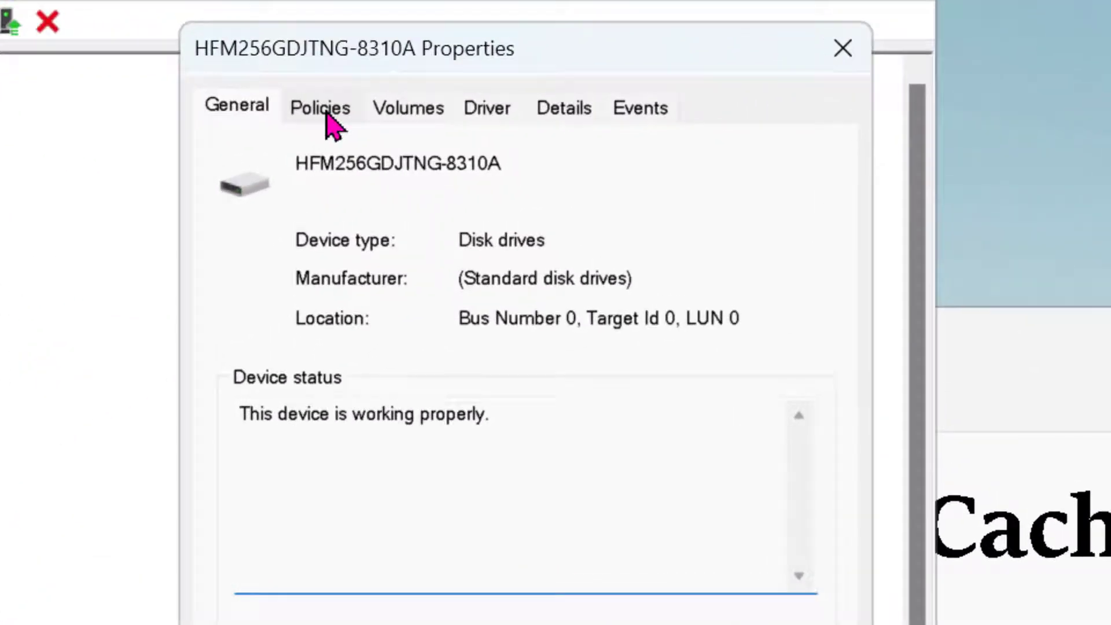
Confirm 'Enable write caching on the device' on the Policies tab, accept it and close Device Manager
click(320, 107)
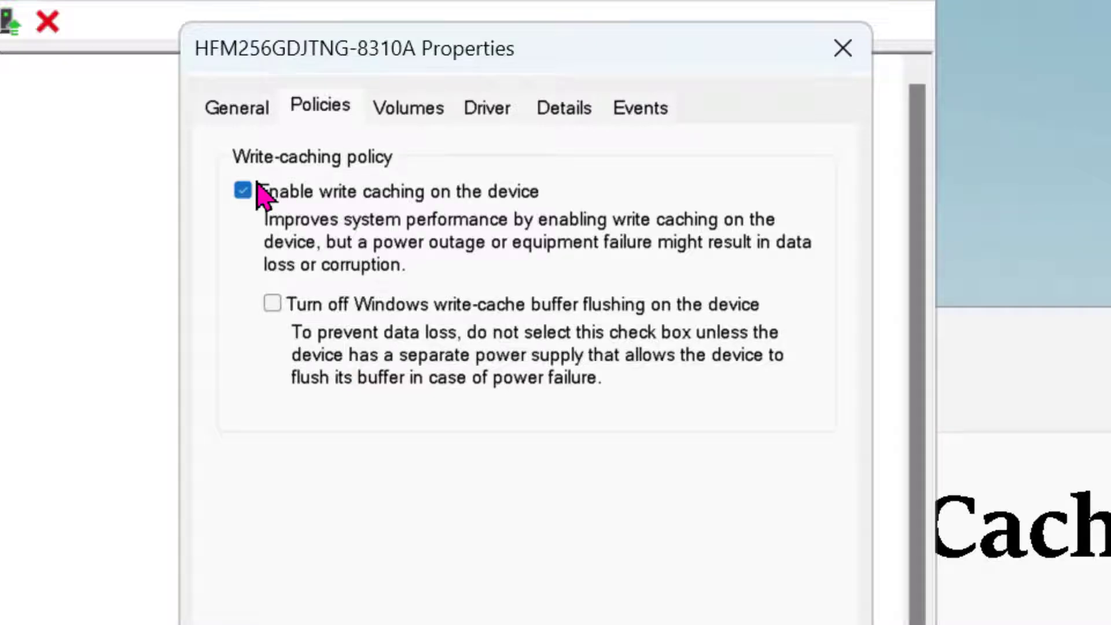
mouse_move(254, 209)
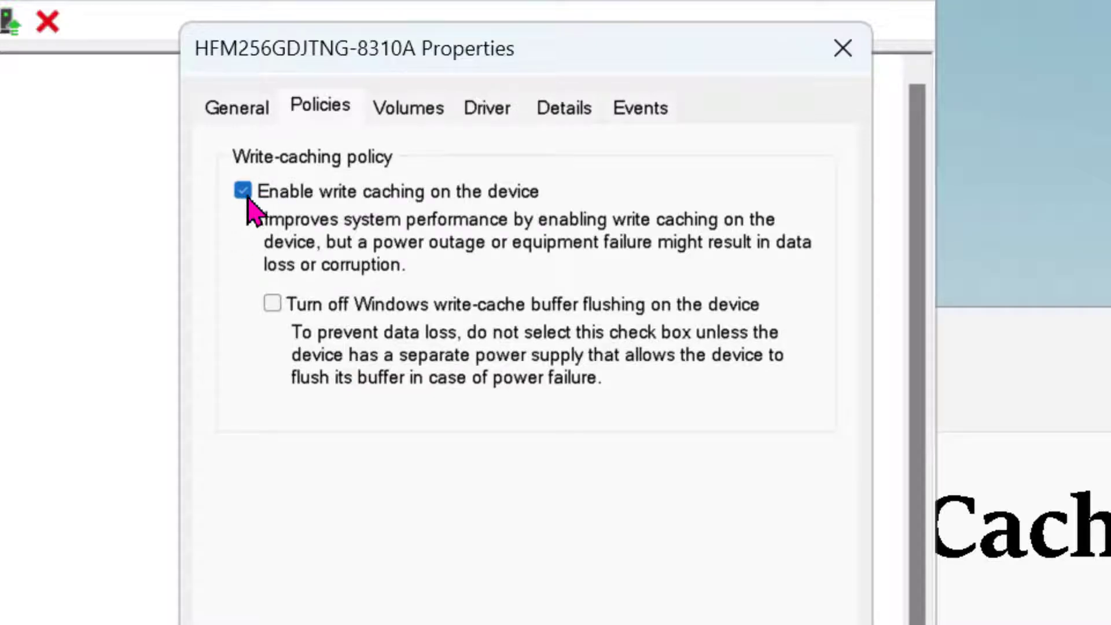
mouse_move(414, 230)
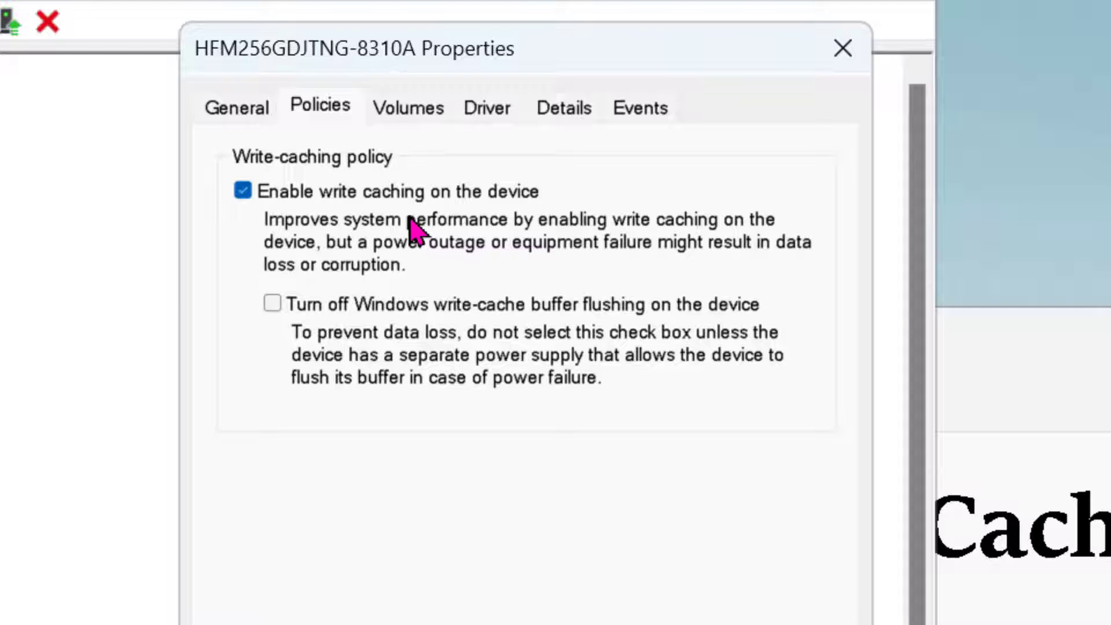
mouse_move(542, 273)
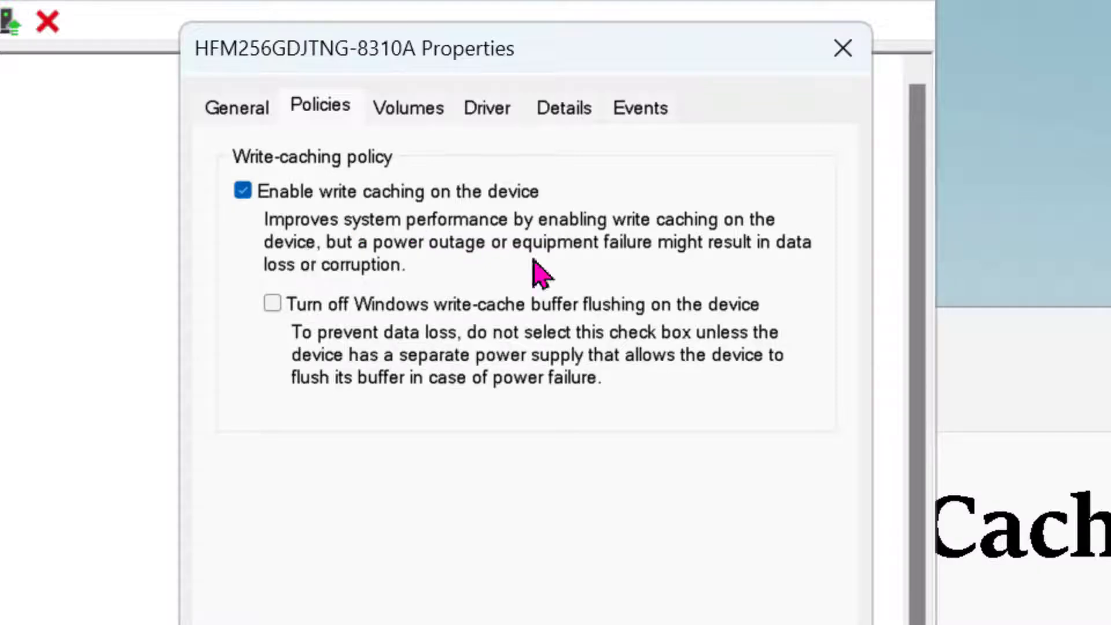
mouse_move(315, 224)
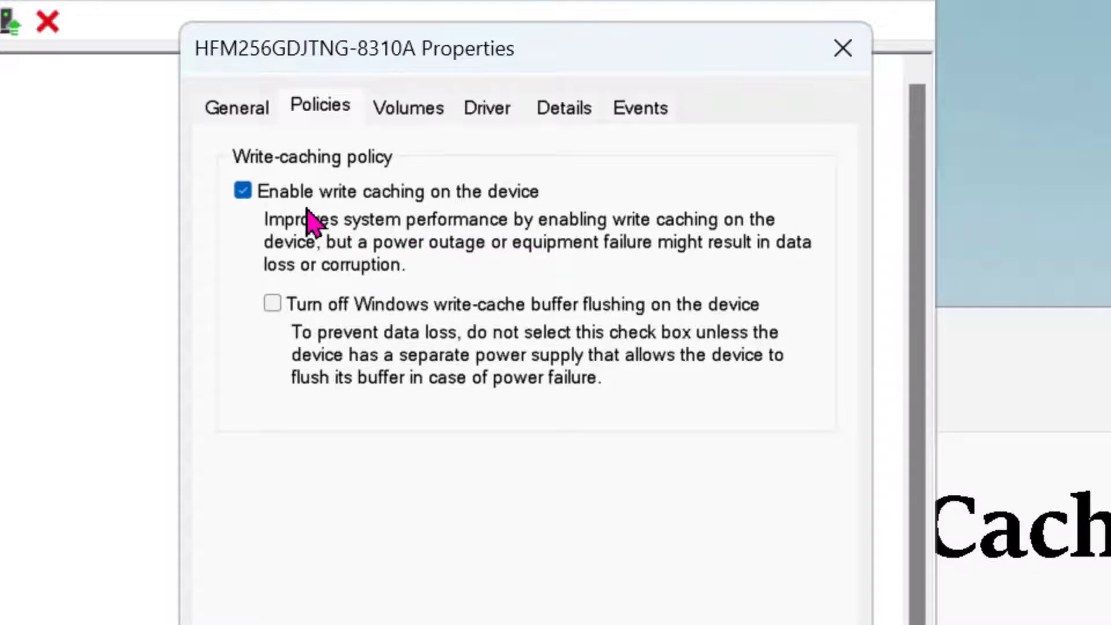
mouse_move(323, 234)
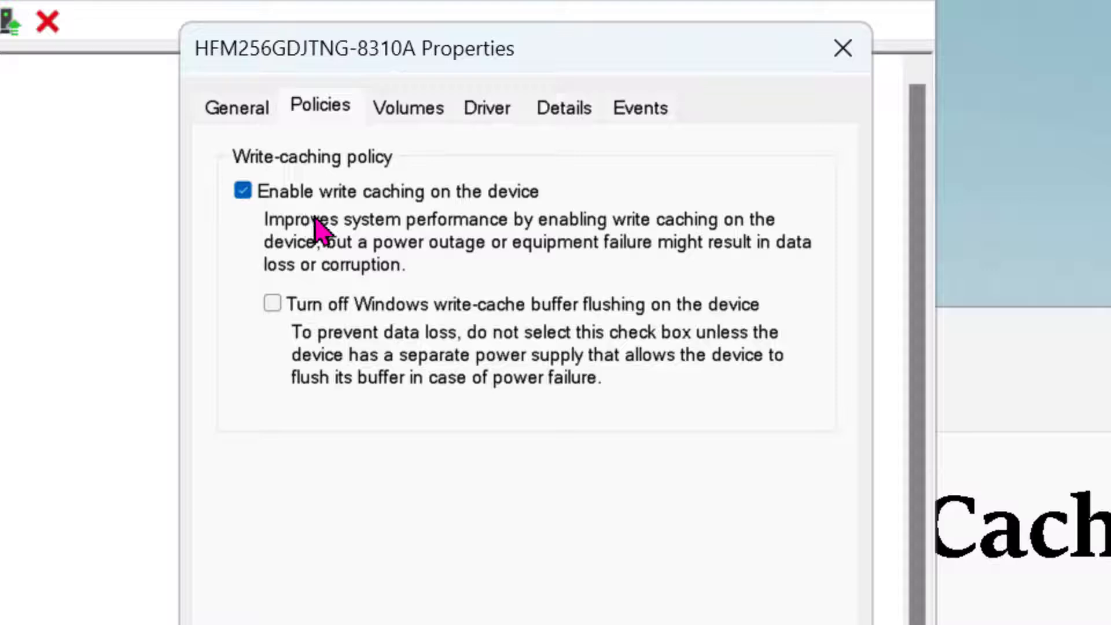
mouse_move(491, 273)
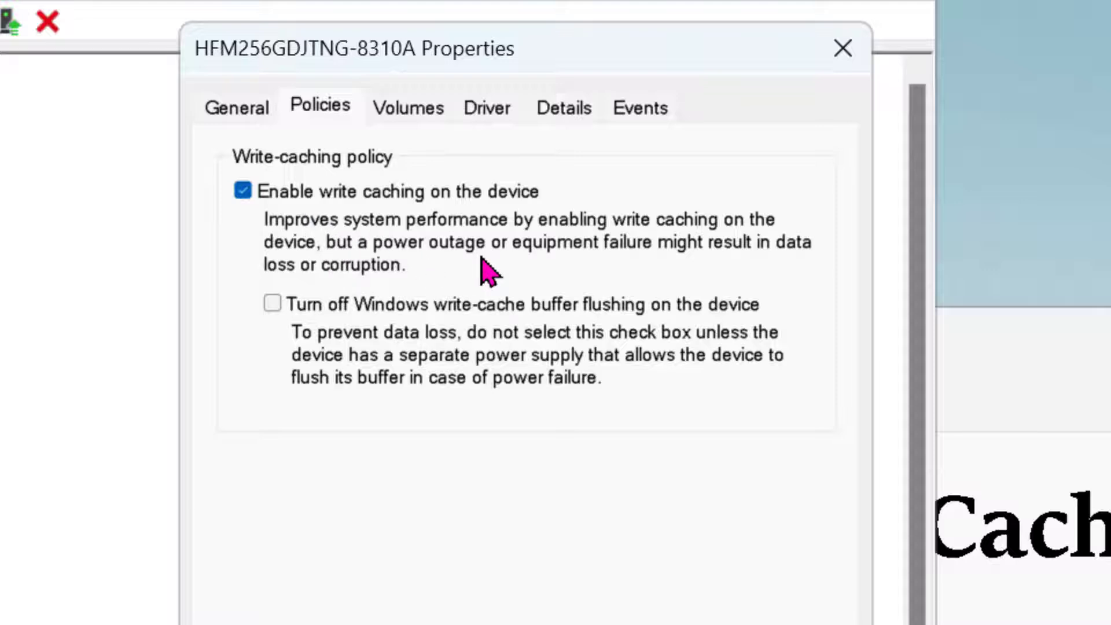
mouse_move(648, 258)
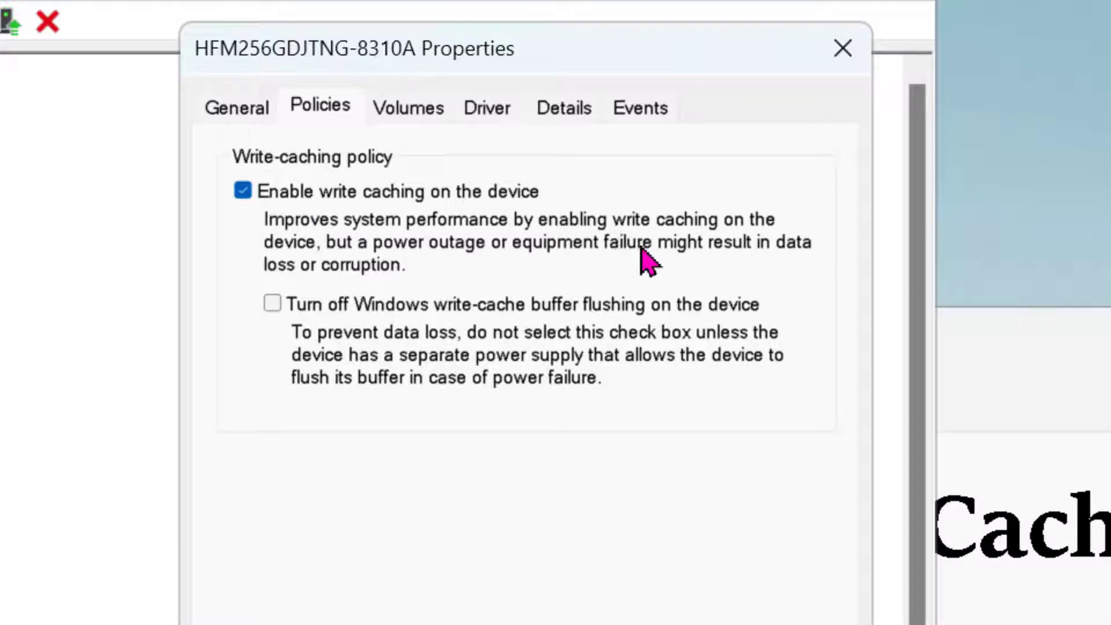
mouse_move(404, 277)
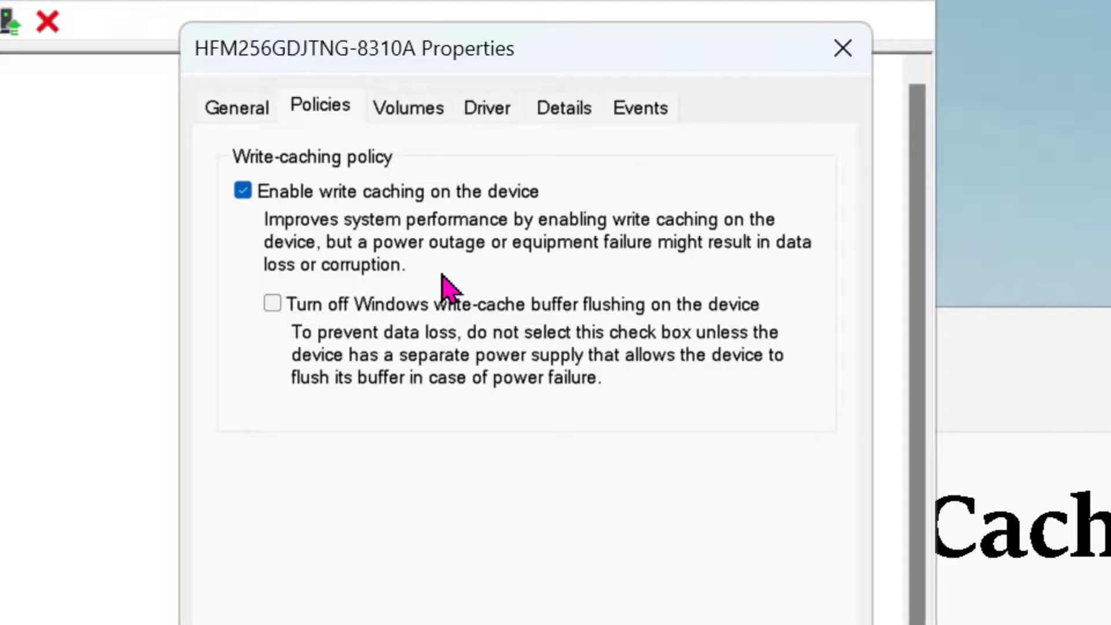
mouse_move(44, 110)
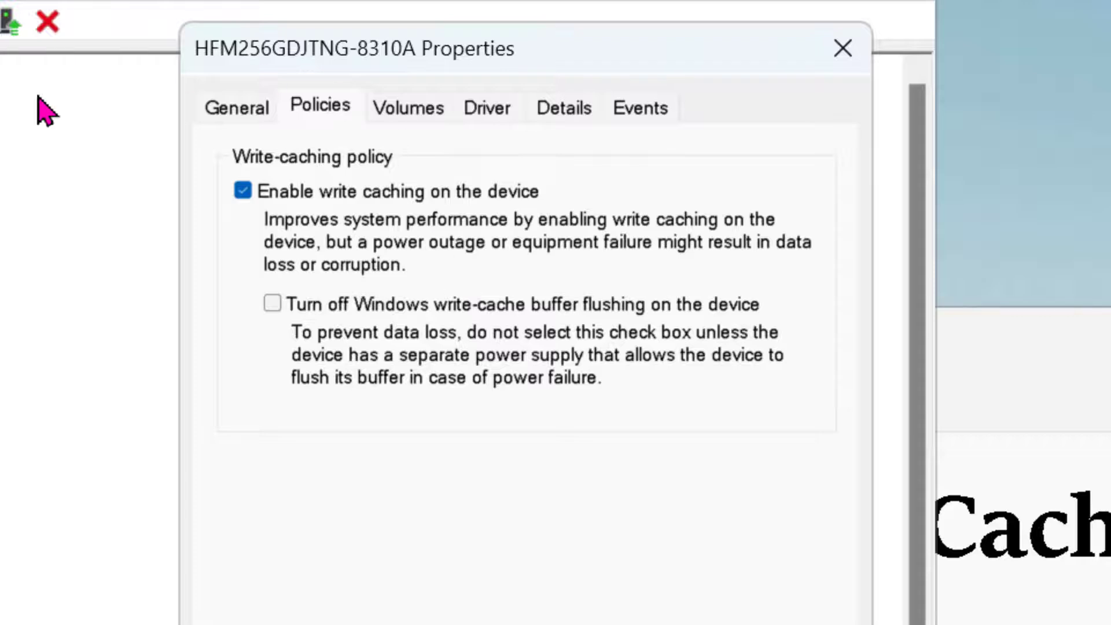
mouse_move(351, 244)
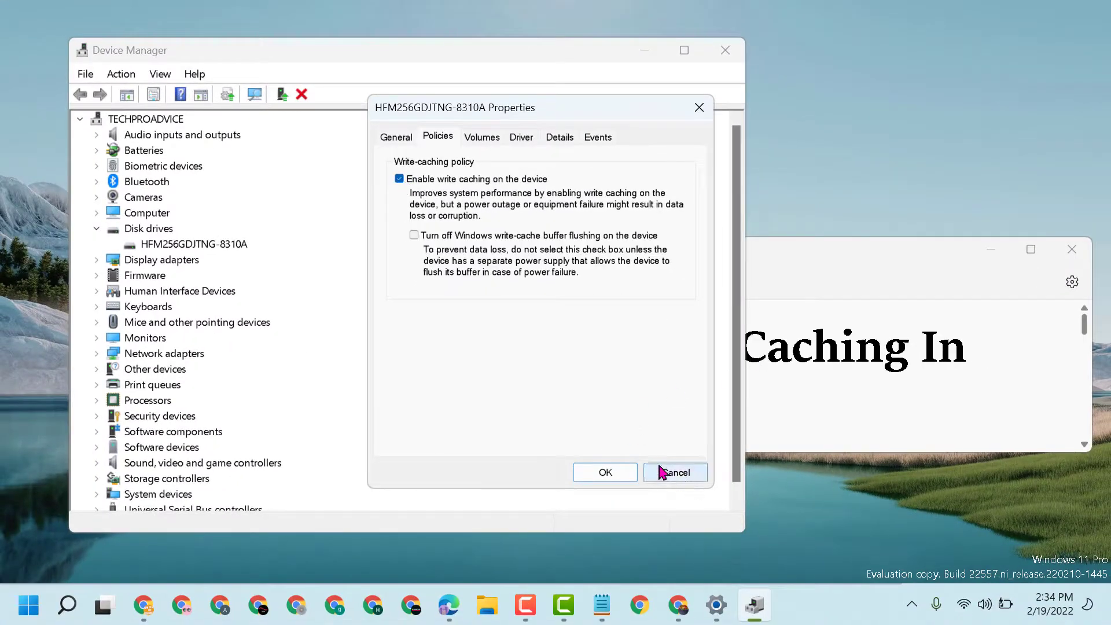
click(674, 473)
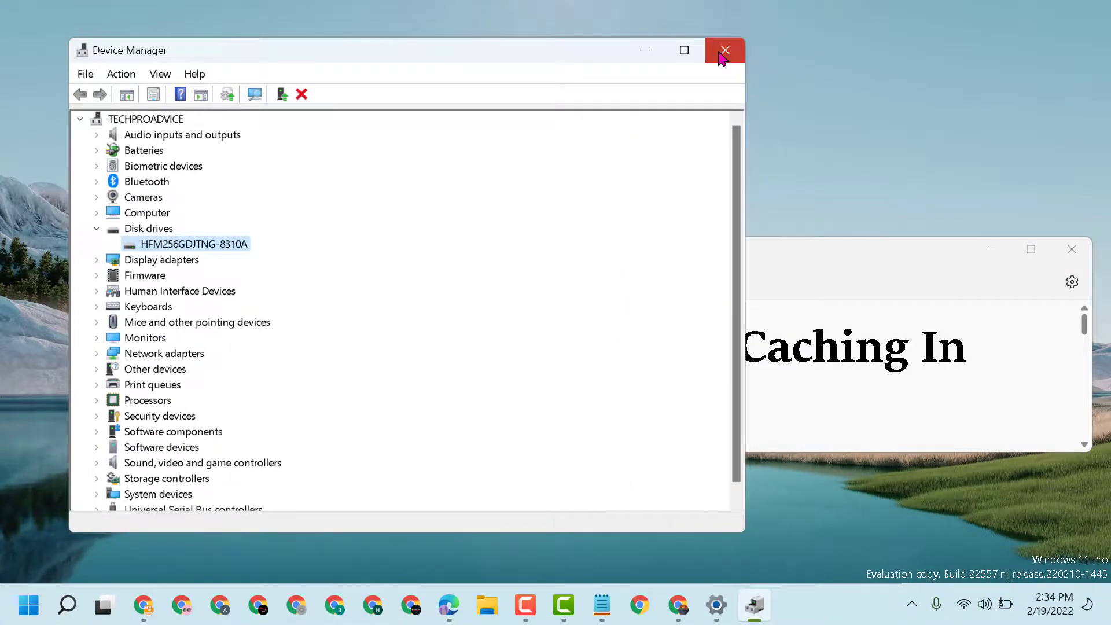
click(725, 50)
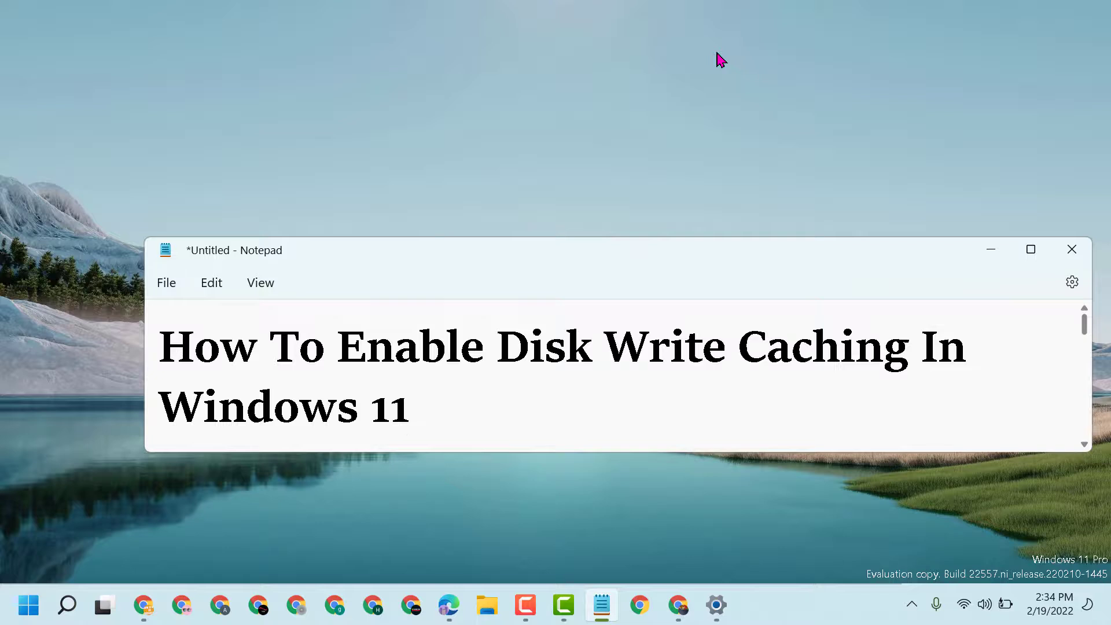
click(410, 408)
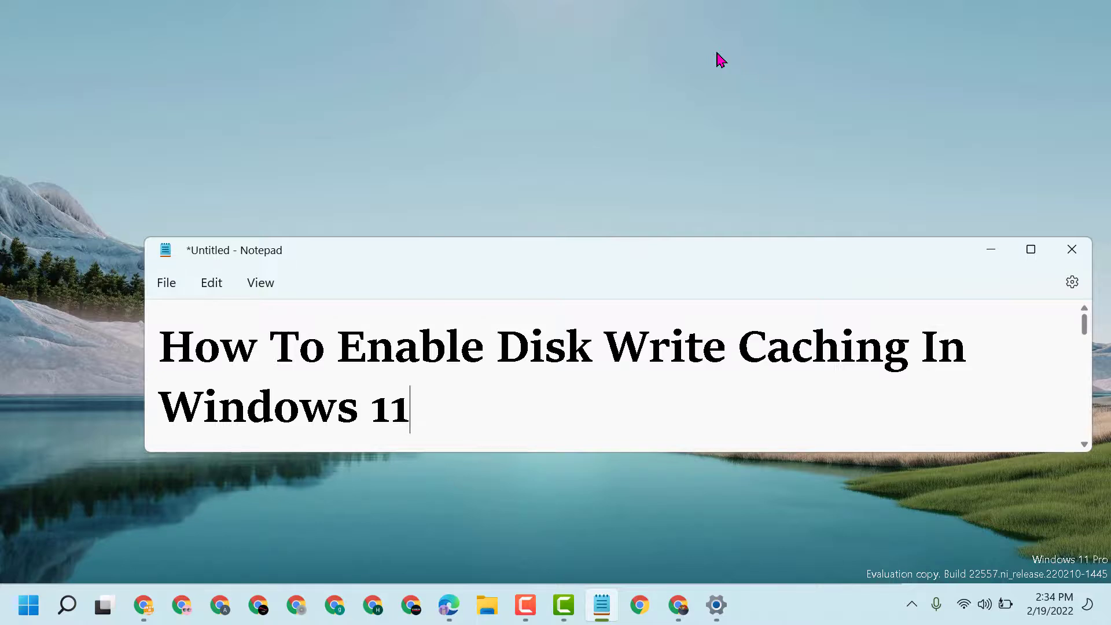